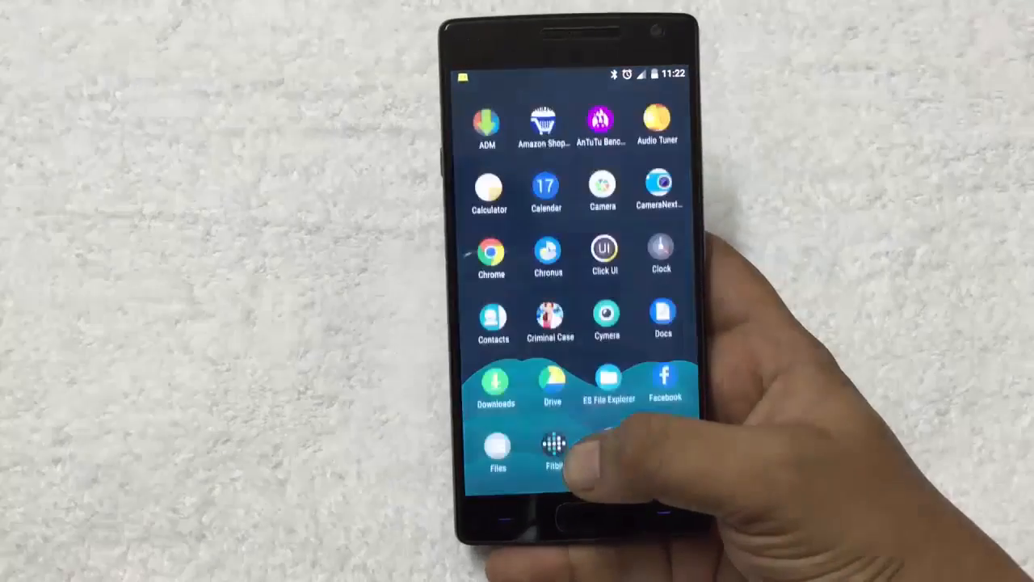
# Launch ES File Explorer and scroll through the internal storage folders
pyautogui.click(608, 379)
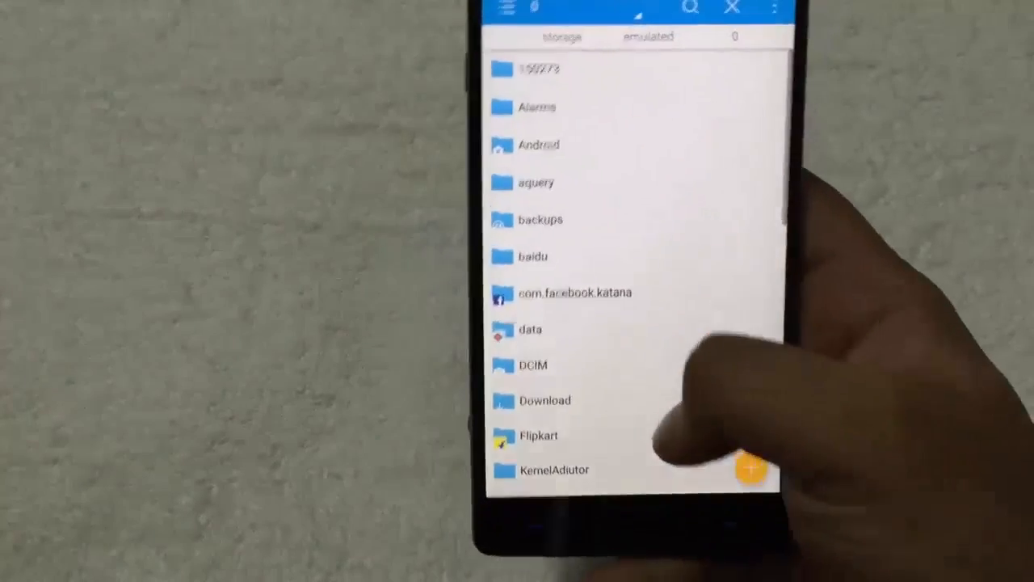
pyautogui.scroll(-3)
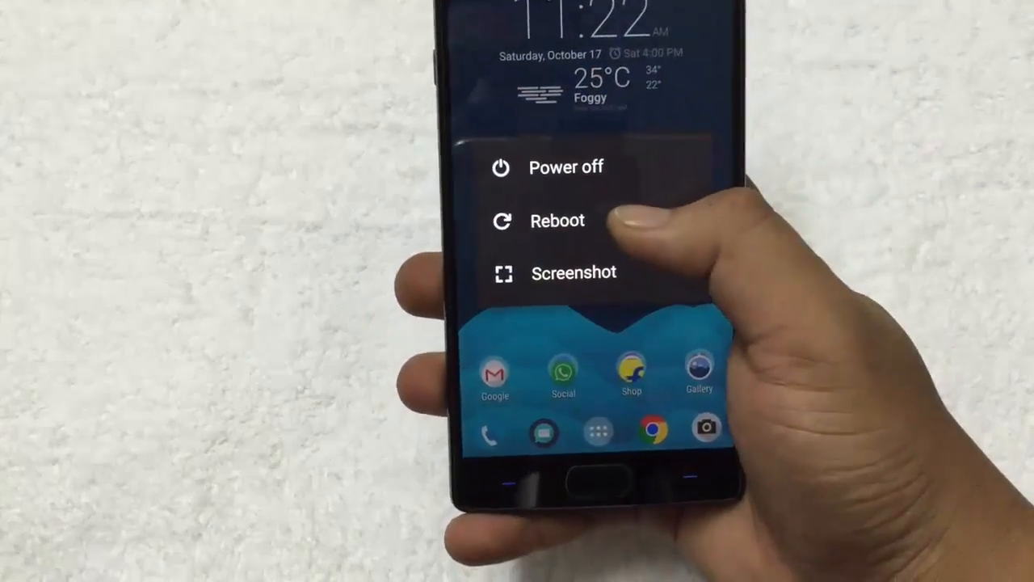
# Choose Reboot from the power menu and confirm the restart
pyautogui.click(557, 221)
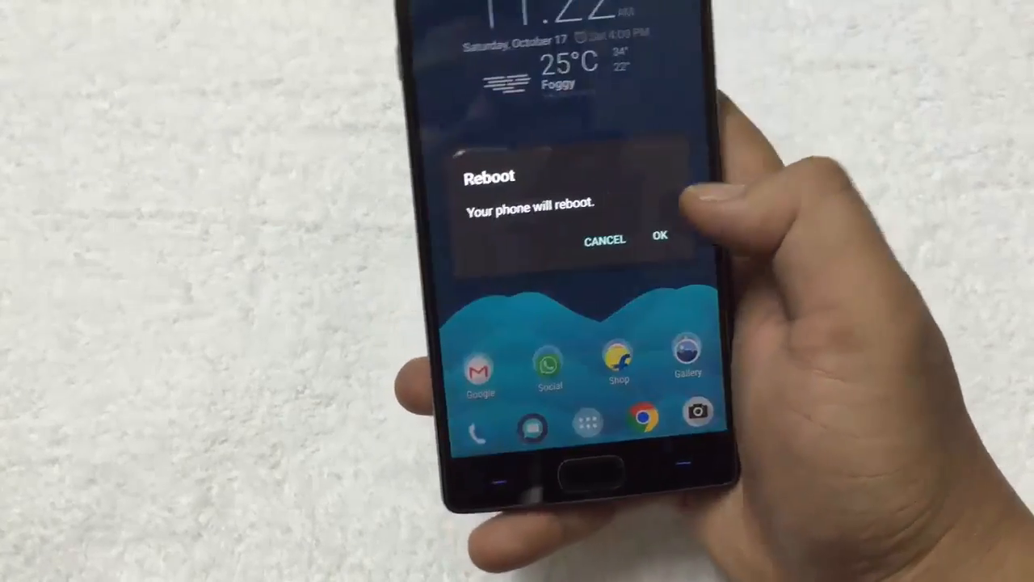
pyautogui.click(659, 239)
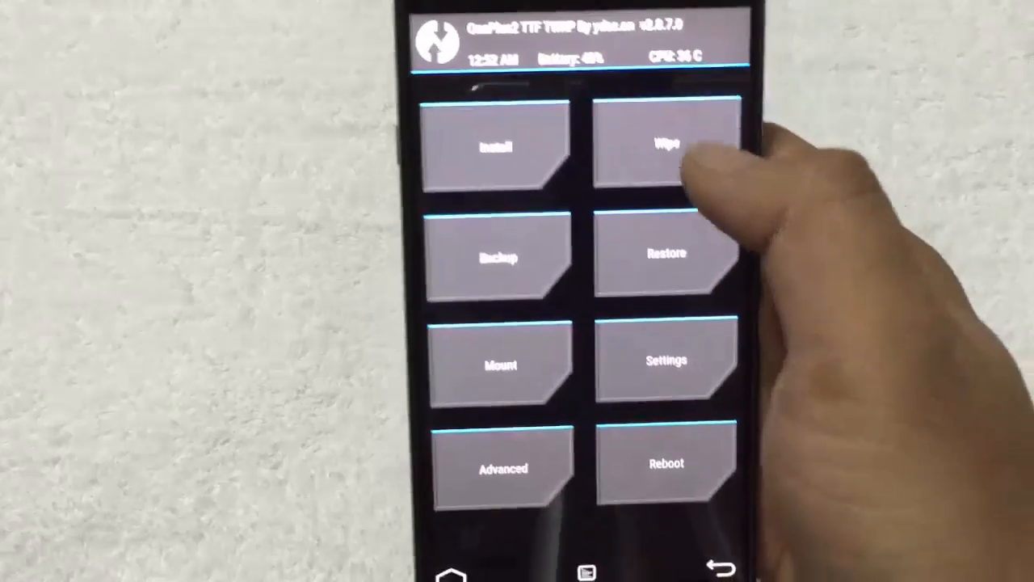
# Wipe Dalvik Cache, System and Cache via Advanced Wipe, then return to TWRP main menu
pyautogui.click(657, 144)
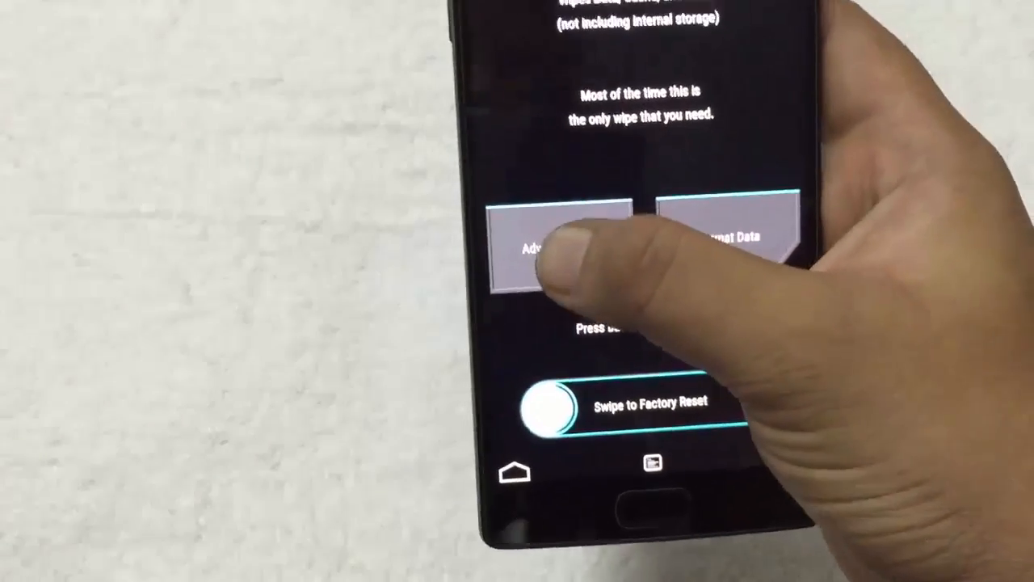
pyautogui.click(550, 235)
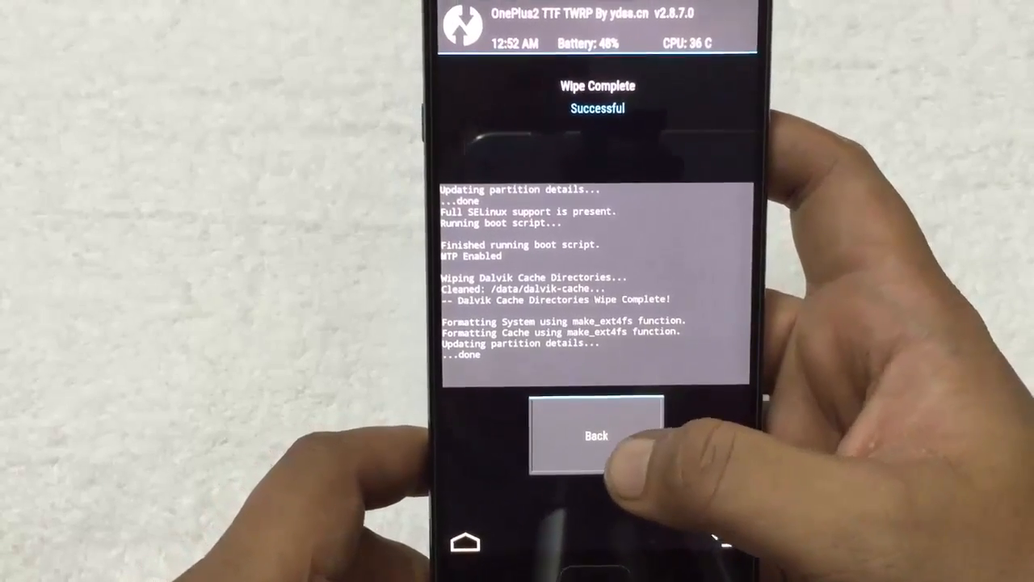
pyautogui.click(596, 436)
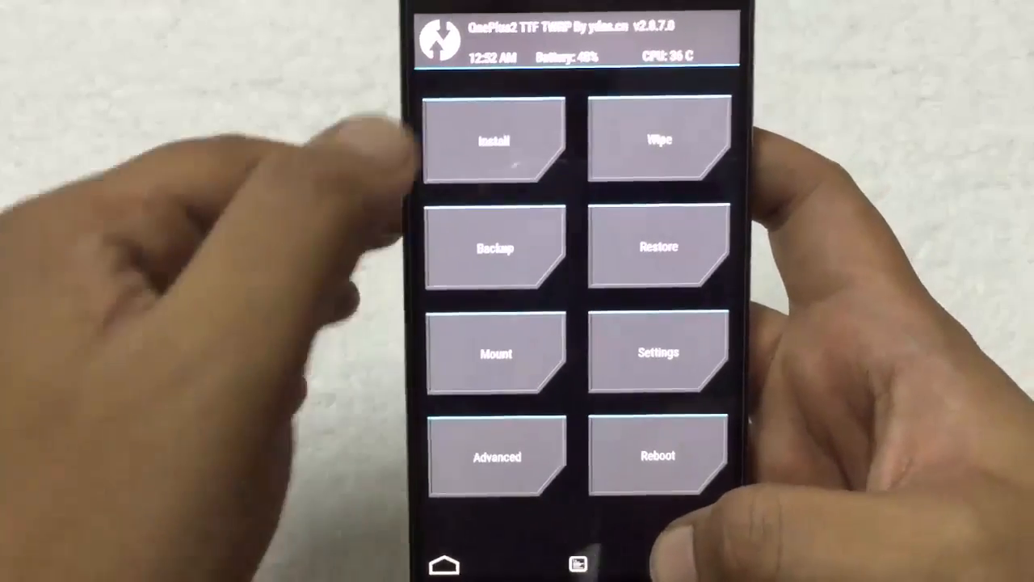
# Flash the OnePlus2Oxygen OTA zip from internal storage via Install
pyautogui.click(495, 141)
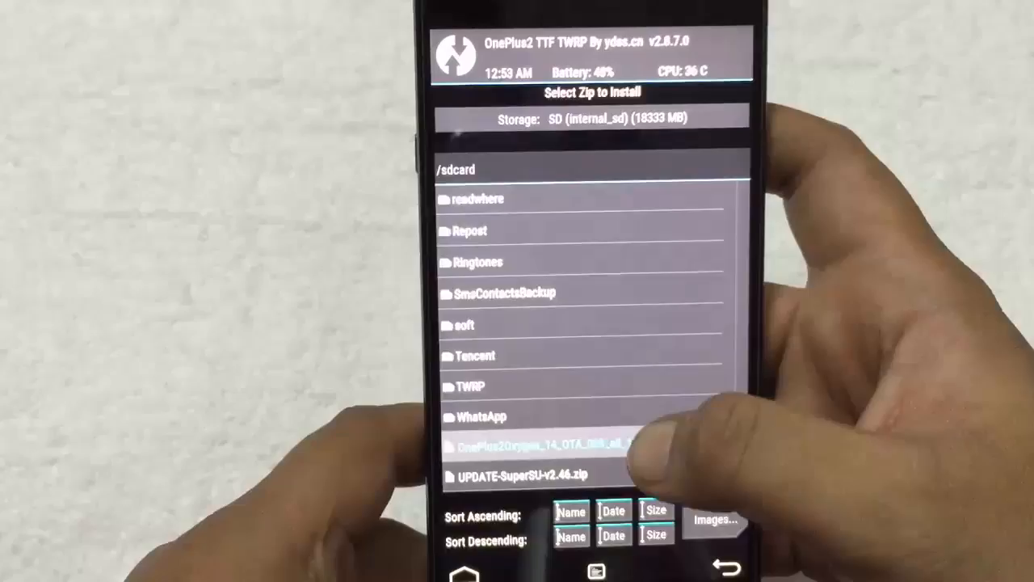
pyautogui.click(534, 446)
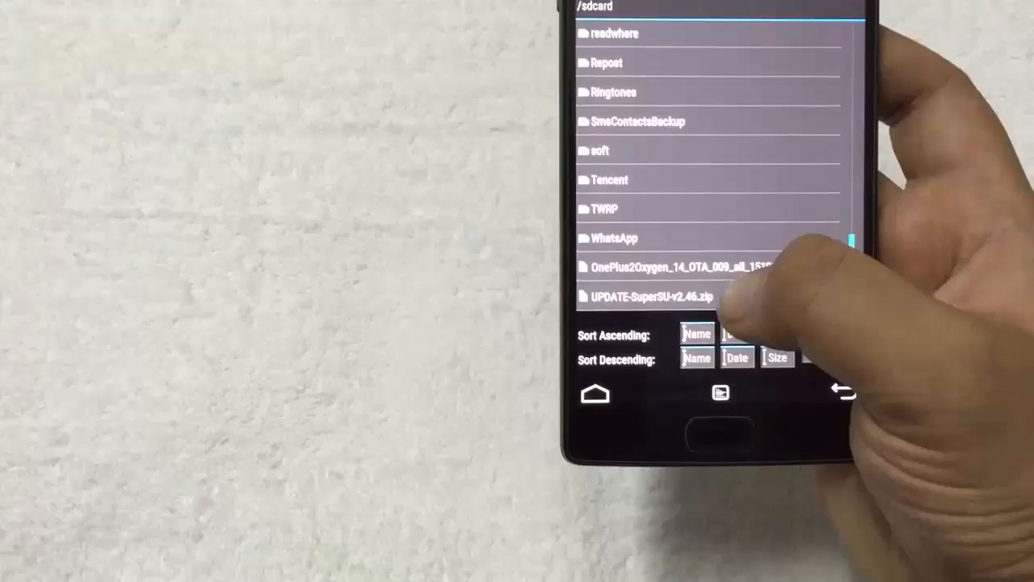
# Flash UPDATE-SuperSU-v2.46.zip from the Install file list
pyautogui.click(649, 297)
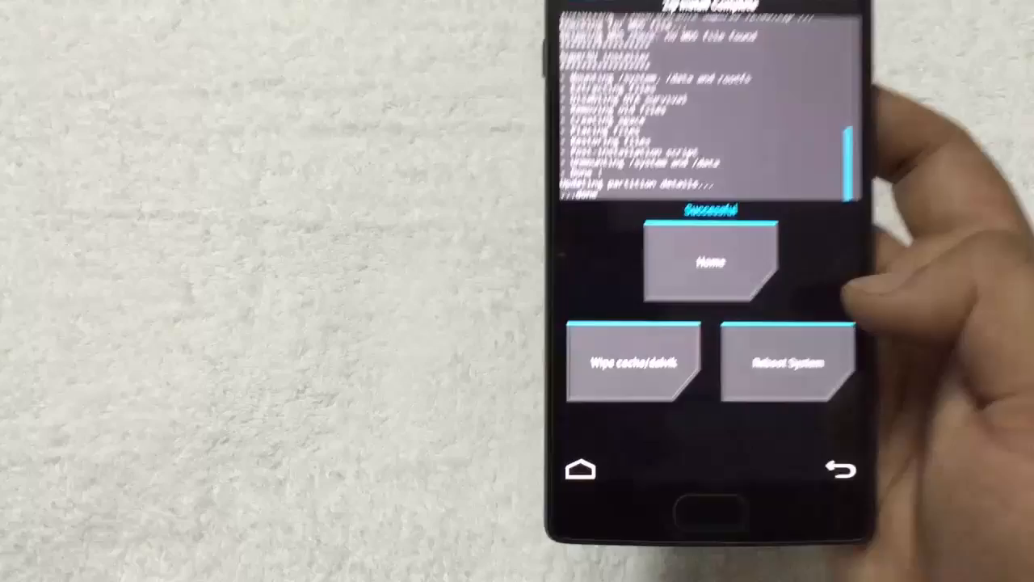
# Tap Reboot System on the install complete screen
pyautogui.click(783, 363)
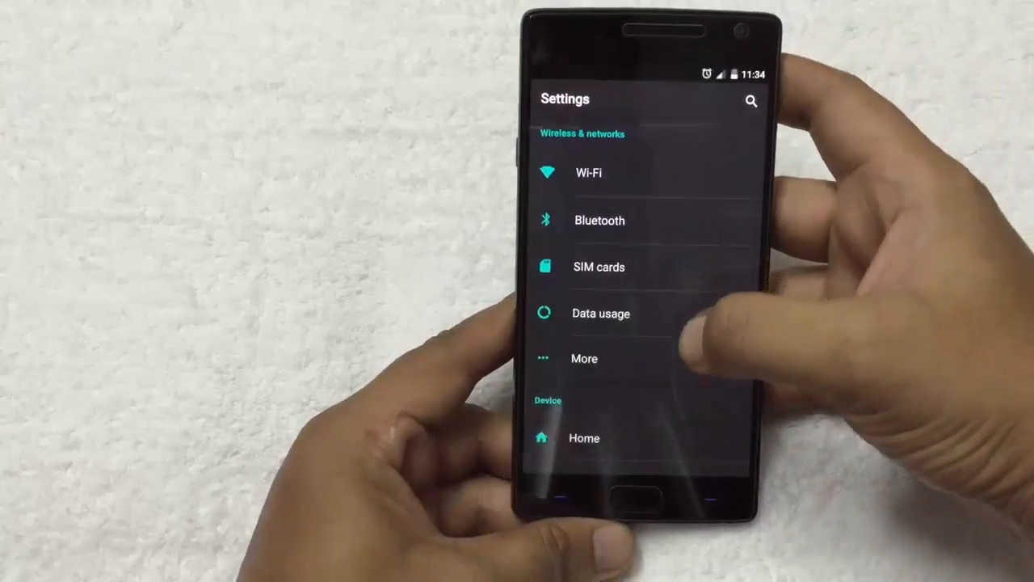
# Open About phone in Settings to check Oxygen version 2.1.1 on Android 5.1.1
pyautogui.scroll(-3)
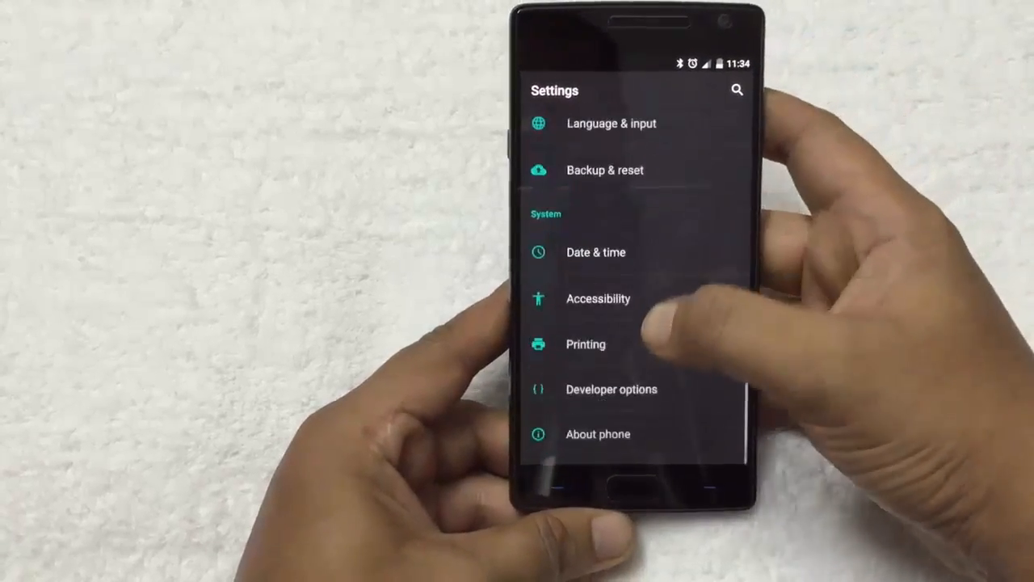
pyautogui.click(598, 434)
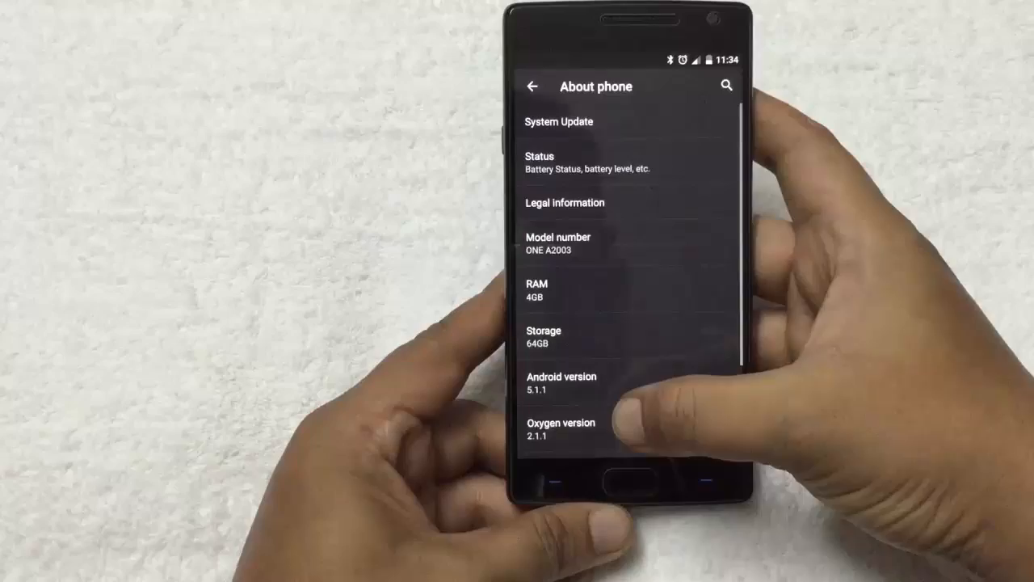
pyautogui.scroll(-3)
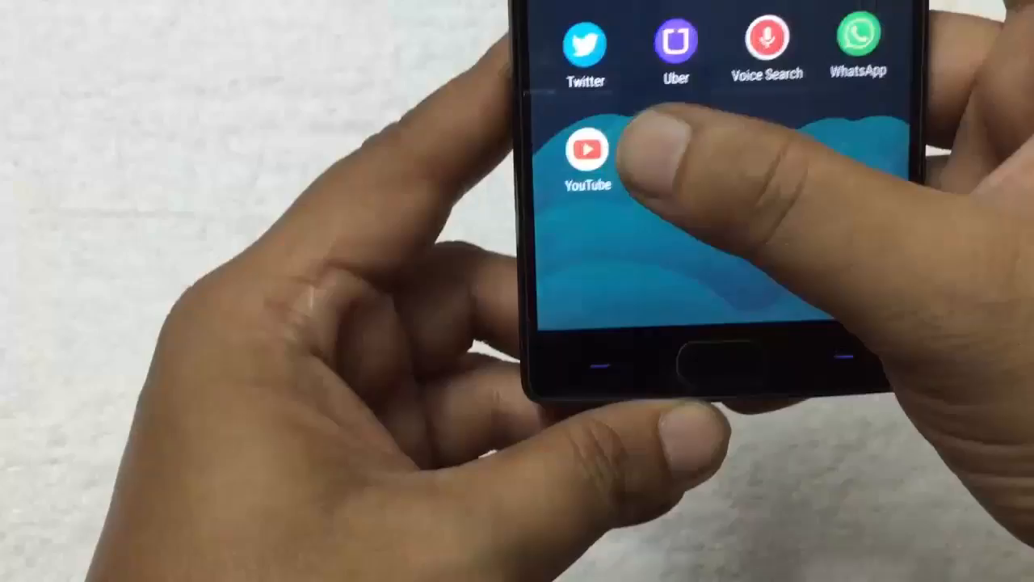
# Launch SuperSU from the app drawer and decline the Follow me prompt
pyautogui.scroll(-3)
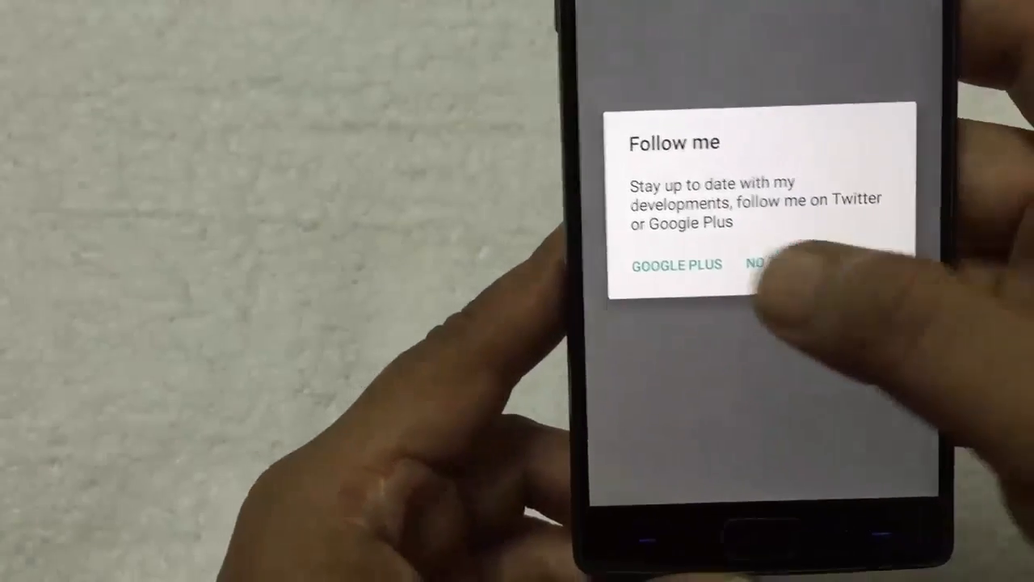
pyautogui.click(763, 264)
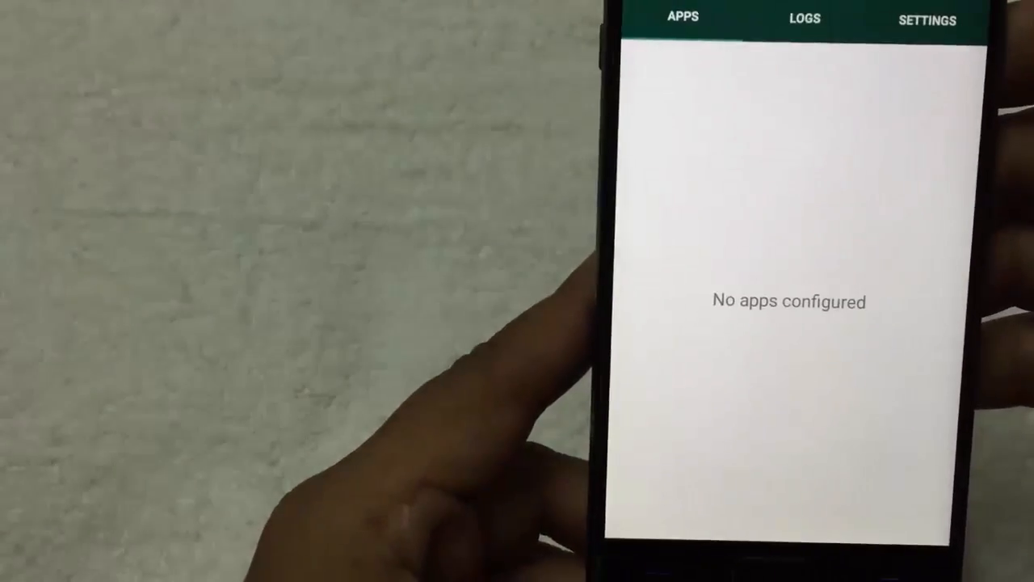